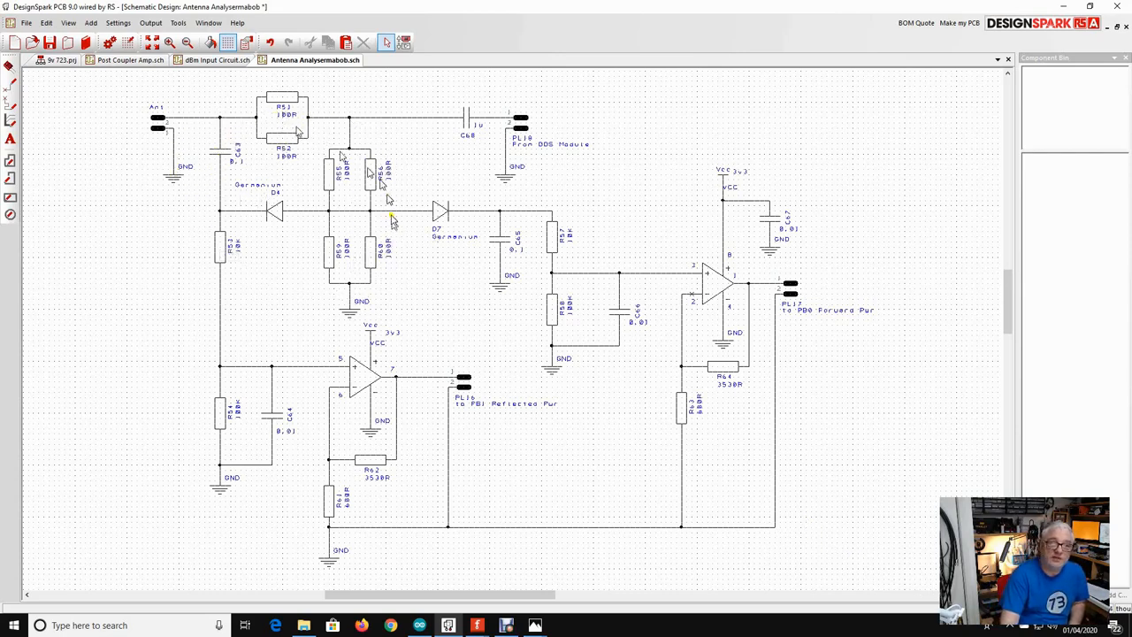
{"action": "mouse_move", "coordinate": [208, 127]}
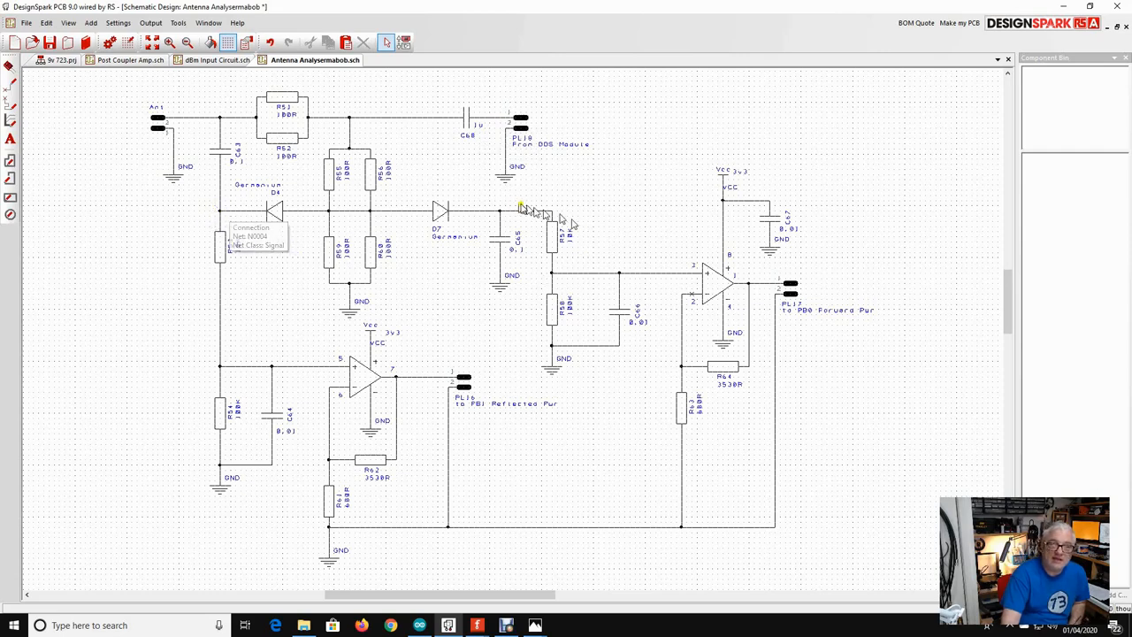
{"action": "mouse_move", "coordinate": [510, 216]}
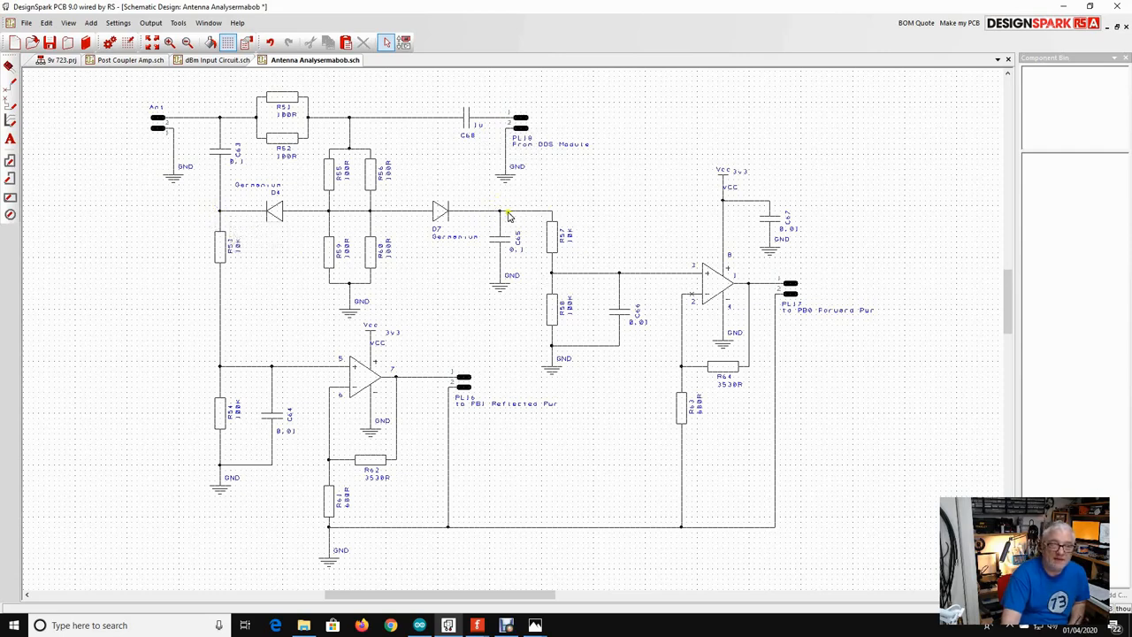
{"action": "mouse_move", "coordinate": [326, 372]}
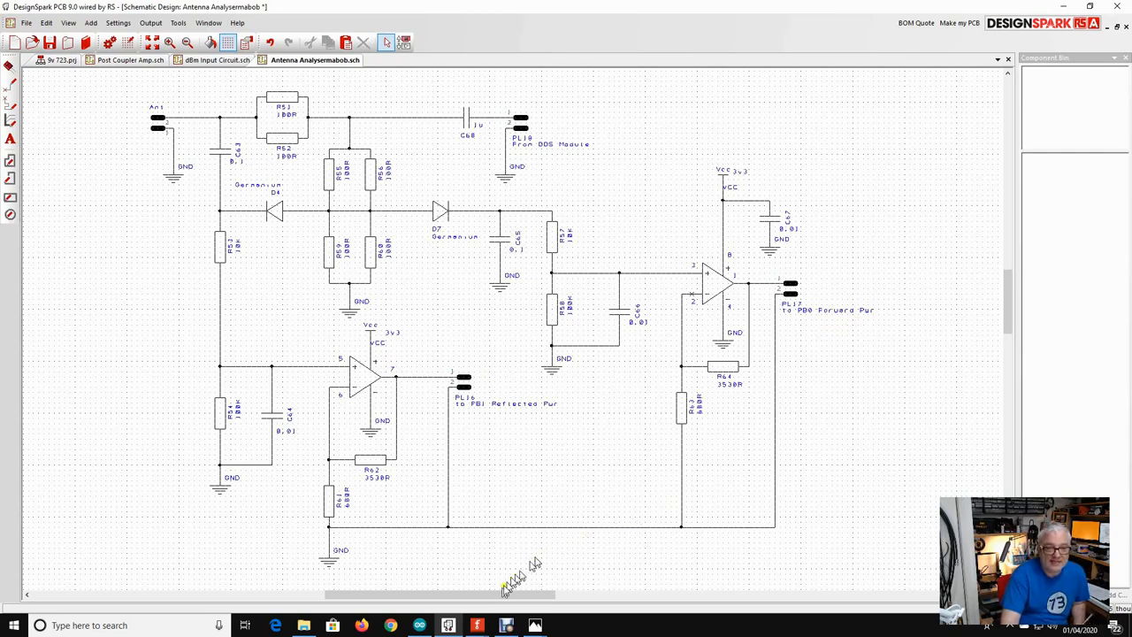
Open the DSC_0105 bench photo of the breadboarded analyser from the Ant Analyser folder
{"action": "left_click", "coordinate": [304, 626]}
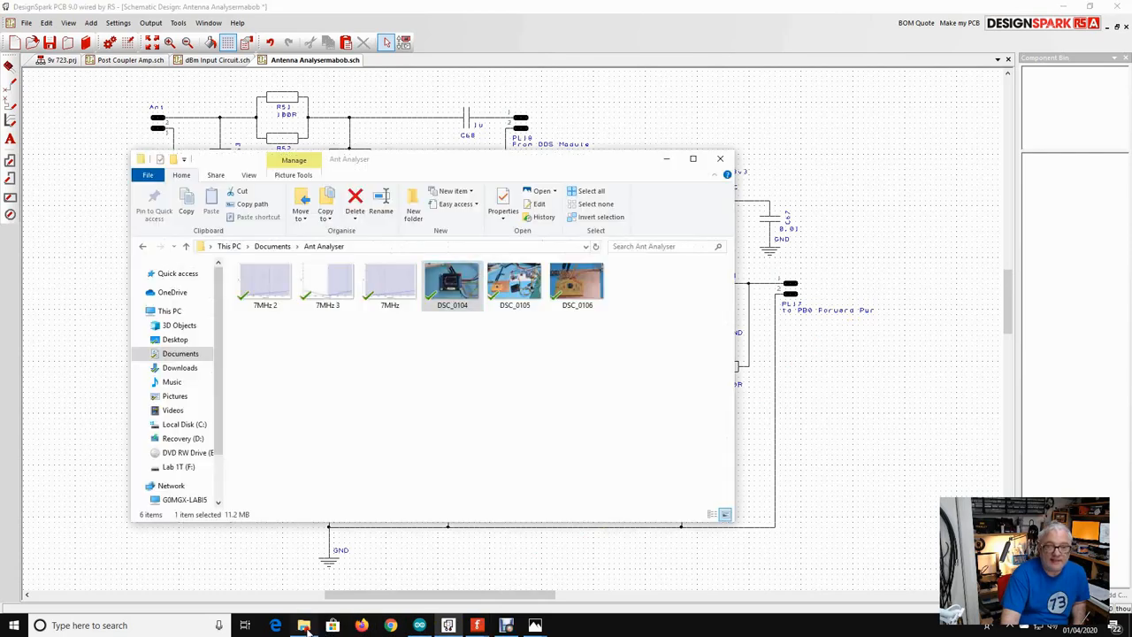
{"action": "left_click", "coordinate": [515, 283]}
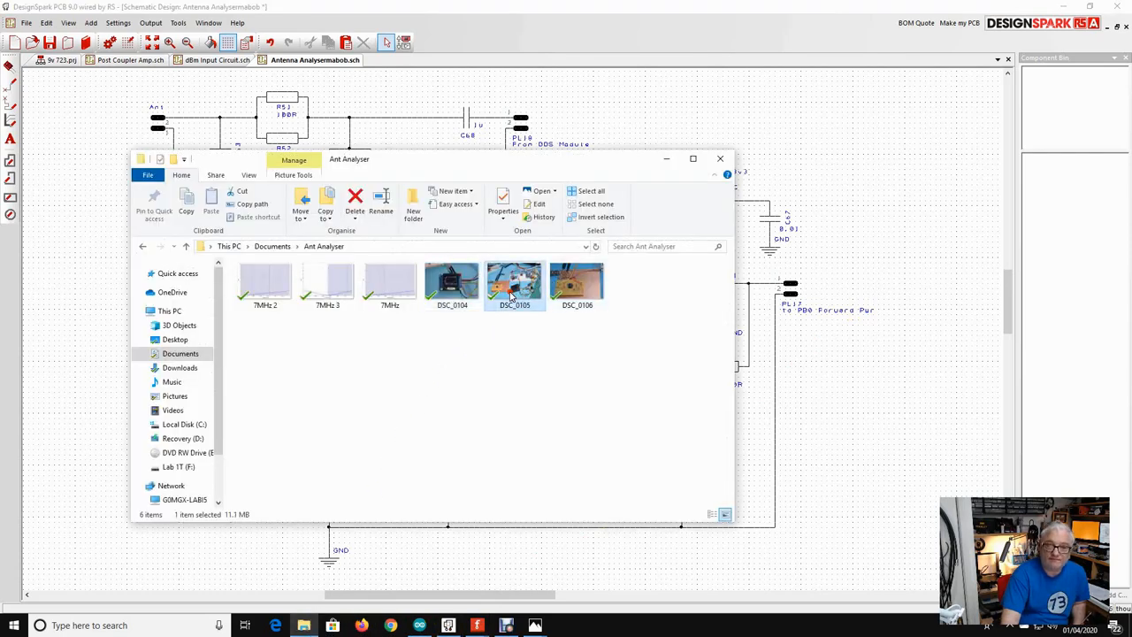
{"action": "double_click", "coordinate": [515, 281]}
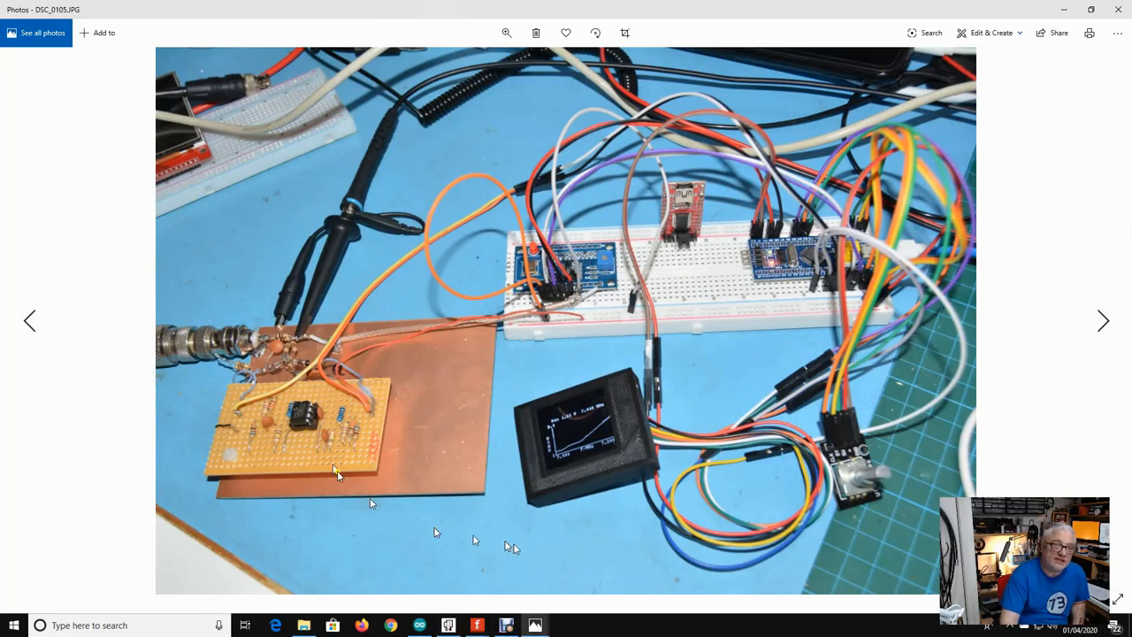
{"action": "mouse_move", "coordinate": [333, 464]}
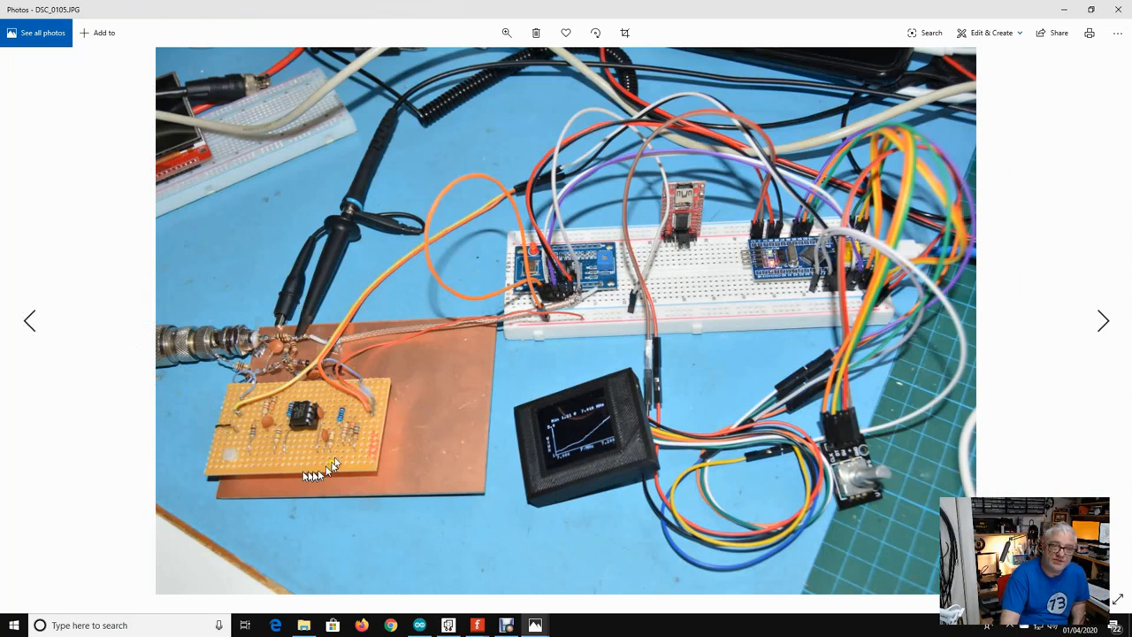
{"action": "mouse_move", "coordinate": [257, 380]}
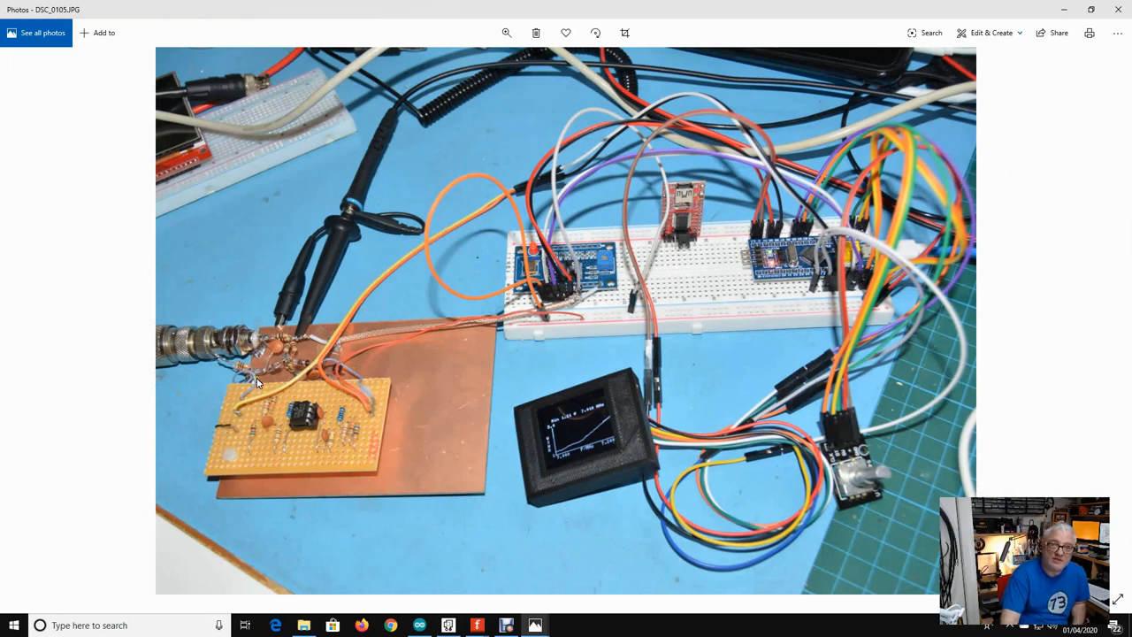
{"action": "mouse_move", "coordinate": [548, 232]}
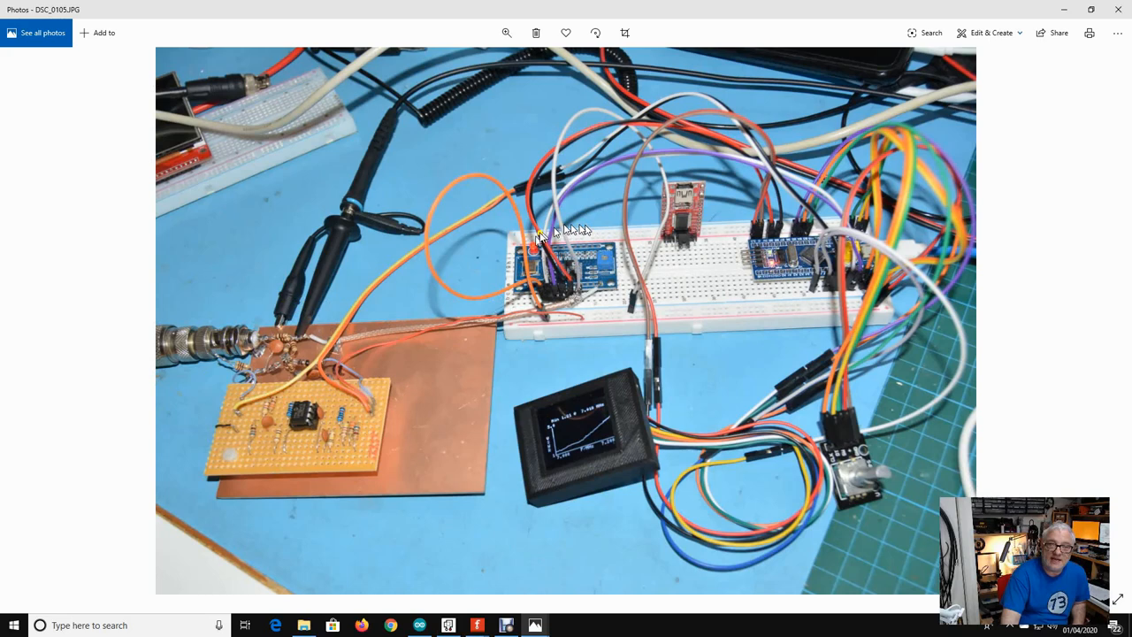
{"action": "mouse_move", "coordinate": [669, 193]}
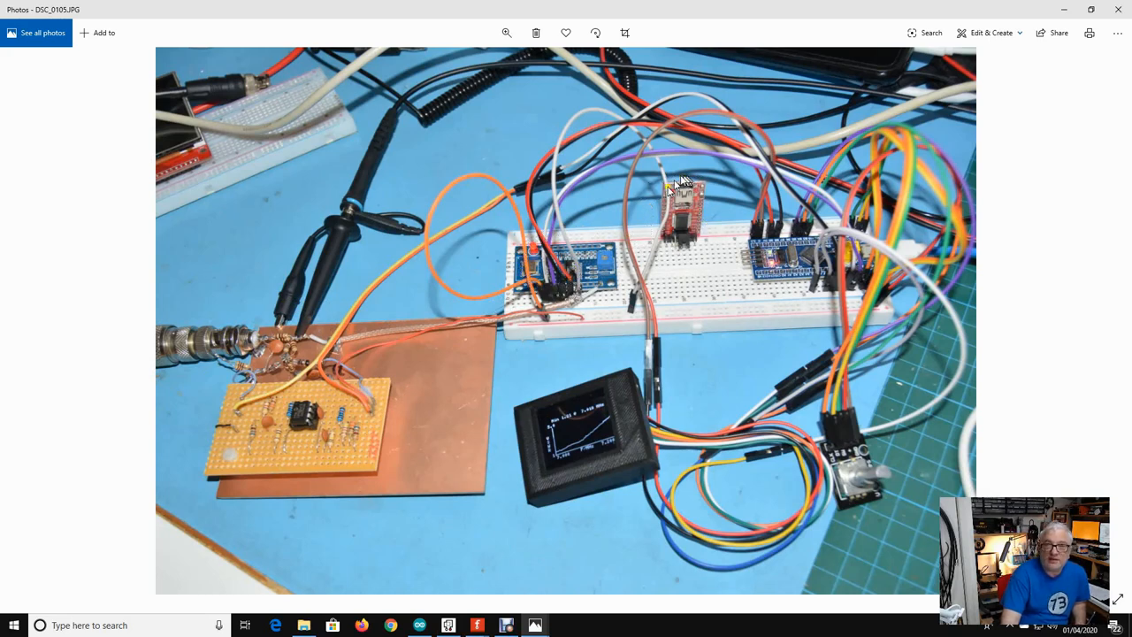
{"action": "mouse_move", "coordinate": [682, 239]}
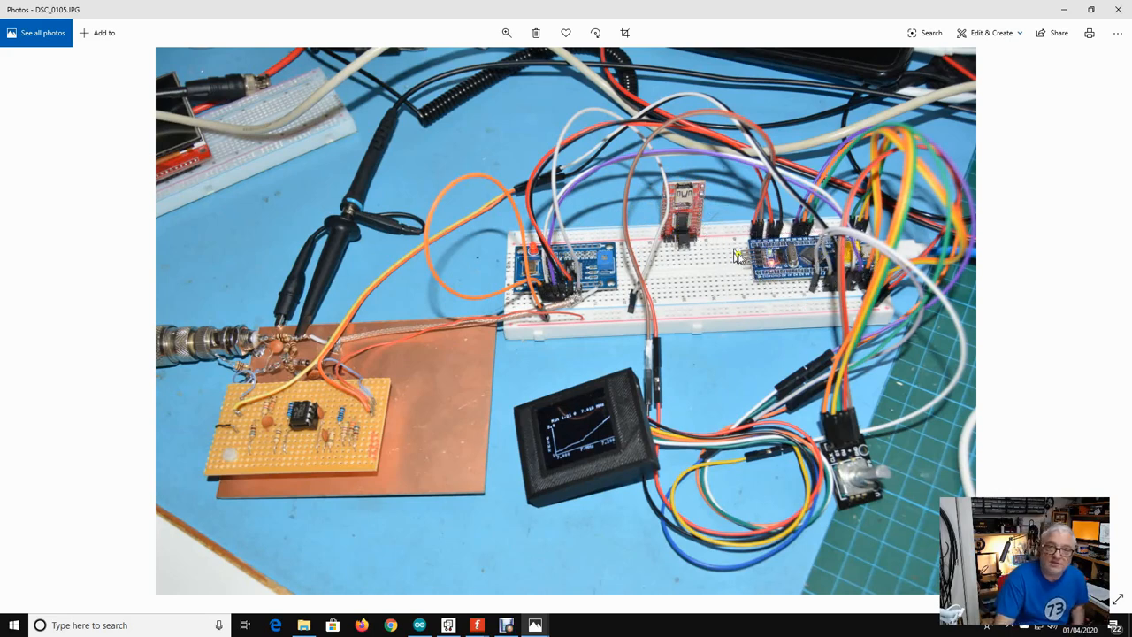
{"action": "mouse_move", "coordinate": [793, 461]}
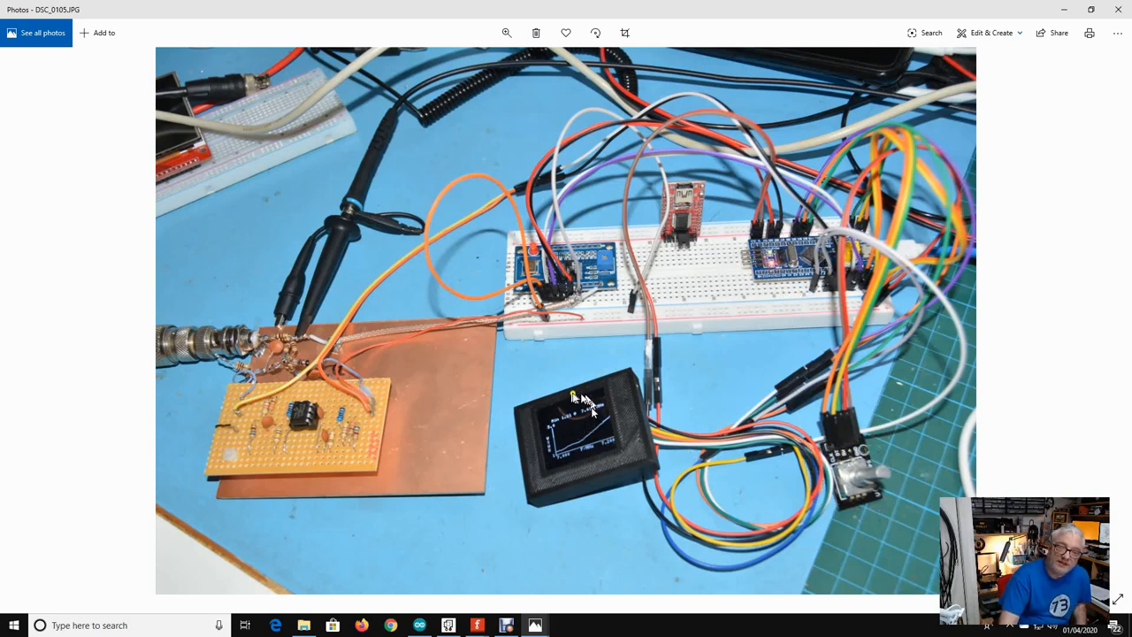
{"action": "mouse_move", "coordinate": [623, 381]}
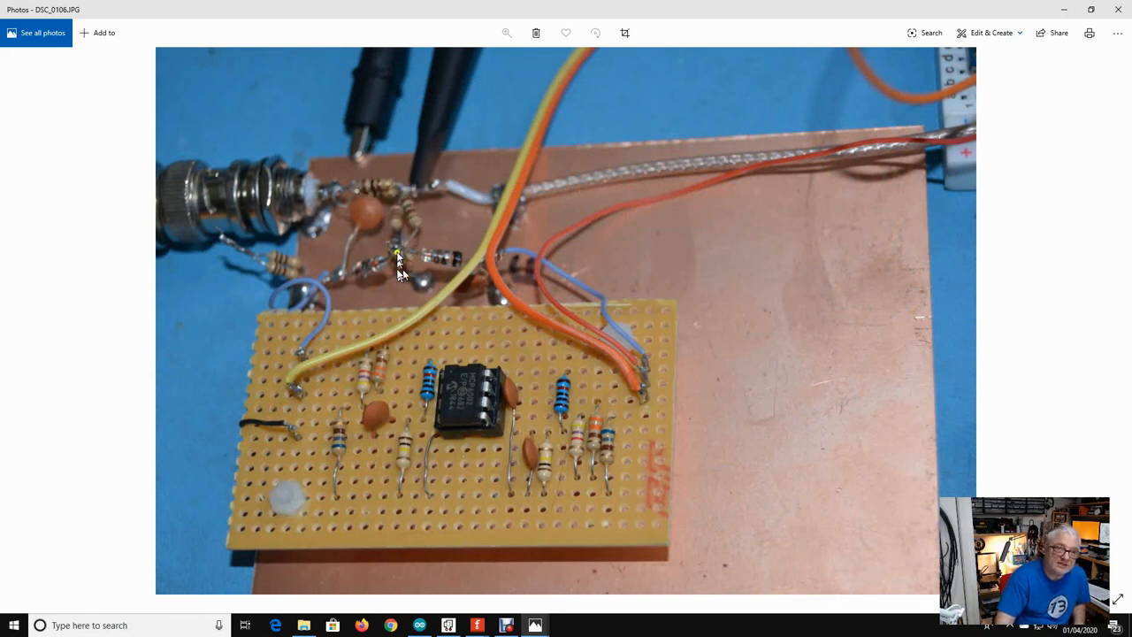
{"action": "mouse_move", "coordinate": [315, 222]}
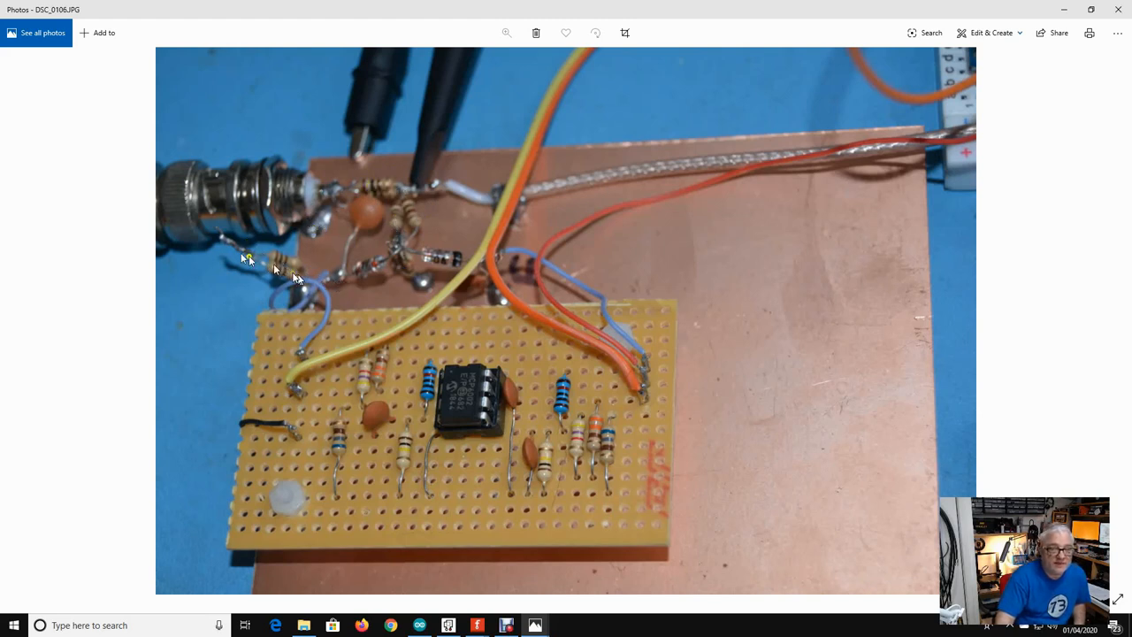
{"action": "mouse_move", "coordinate": [332, 192]}
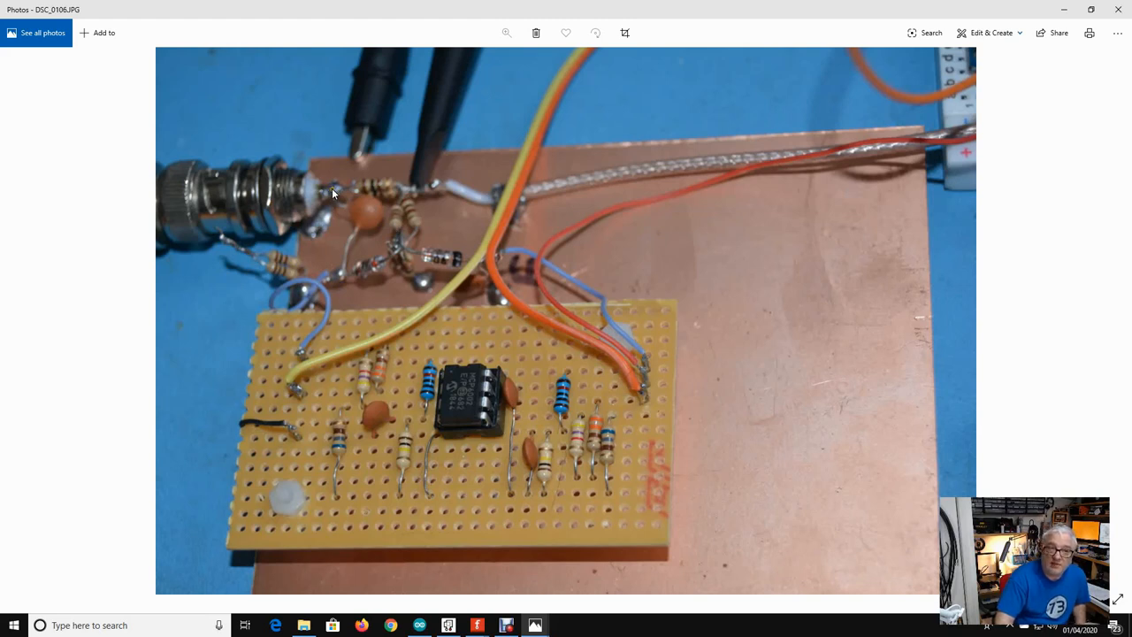
{"action": "mouse_move", "coordinate": [376, 276]}
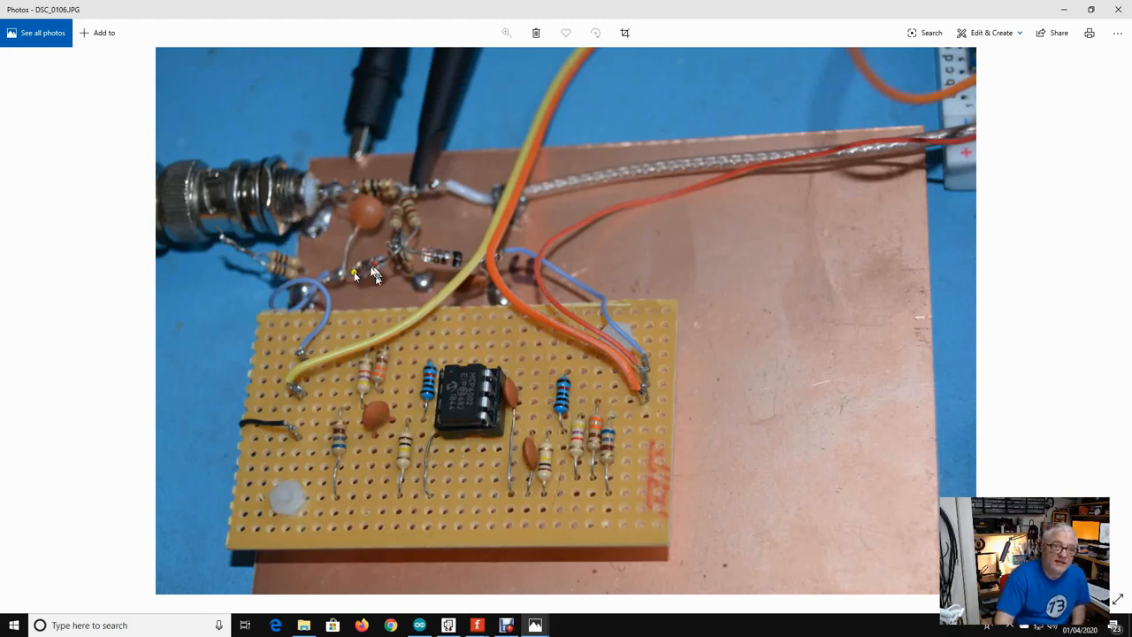
{"action": "mouse_move", "coordinate": [428, 251]}
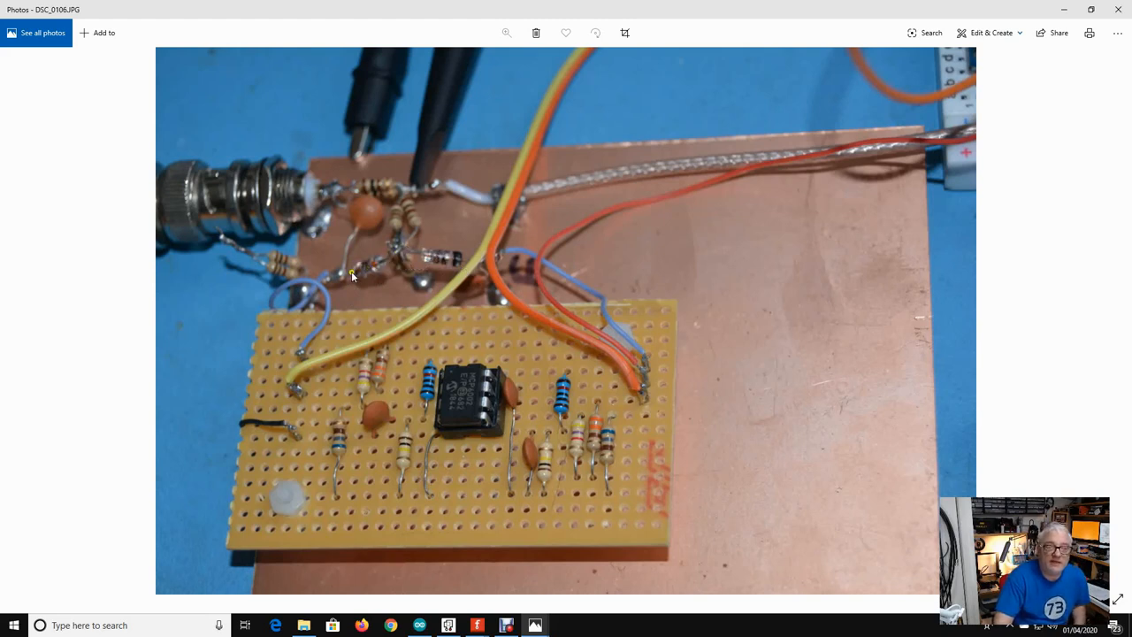
{"action": "mouse_move", "coordinate": [456, 258]}
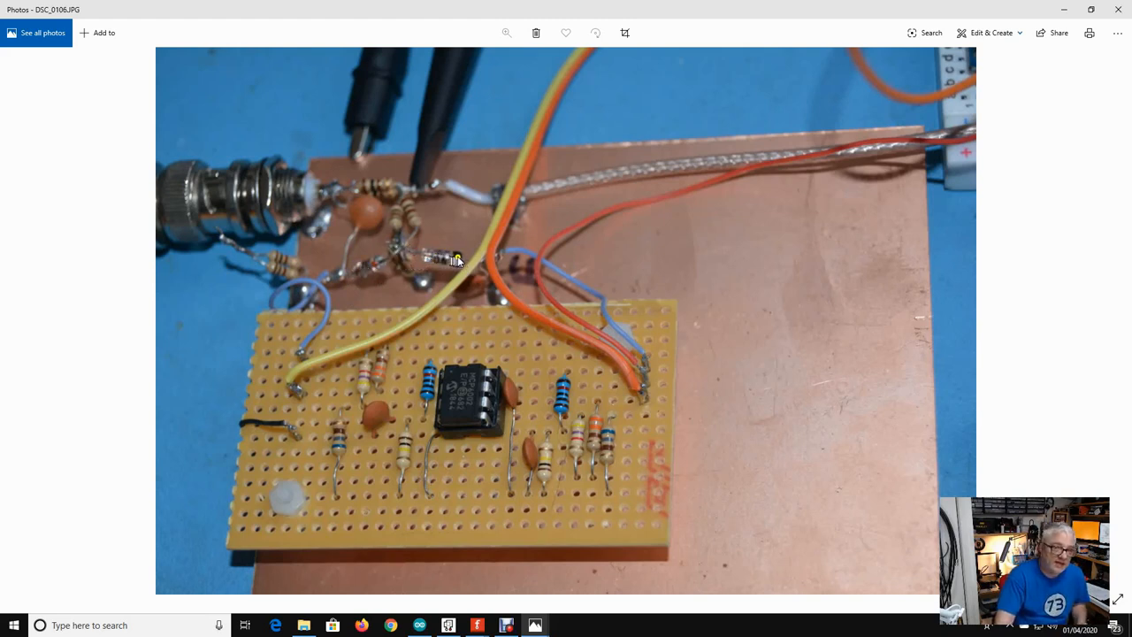
{"action": "mouse_move", "coordinate": [424, 255]}
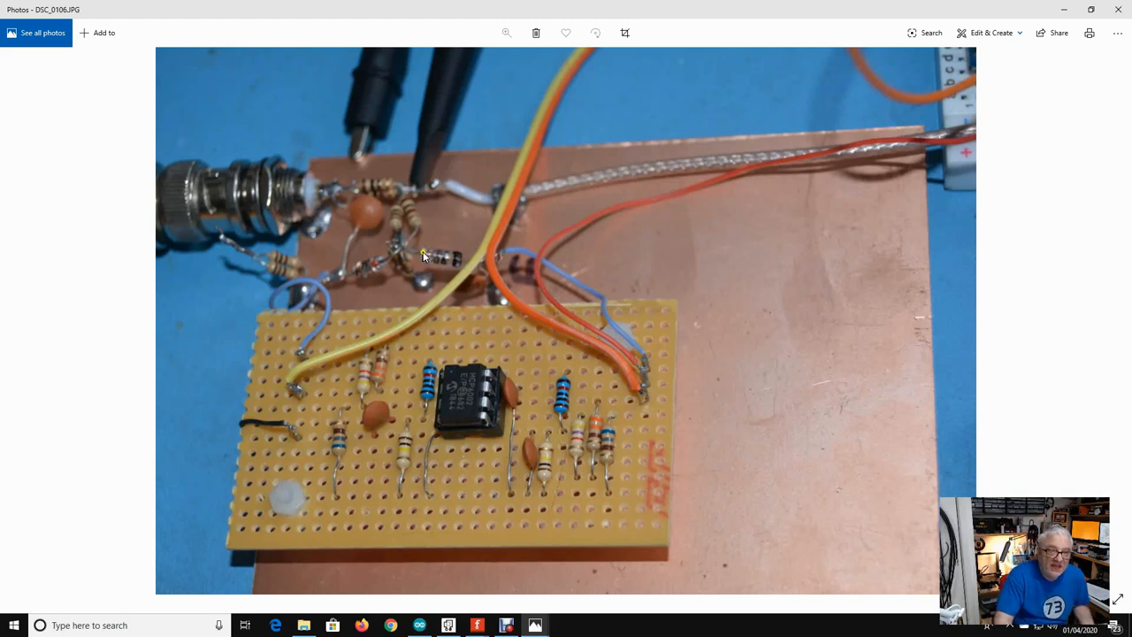
{"action": "mouse_move", "coordinate": [380, 257]}
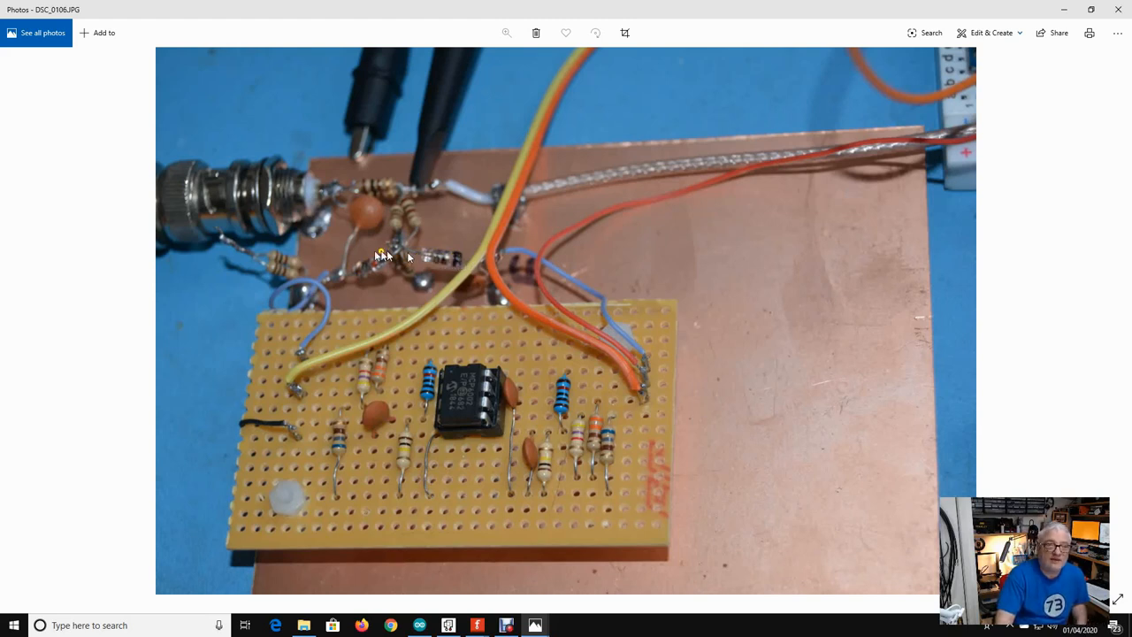
{"action": "mouse_move", "coordinate": [485, 393]}
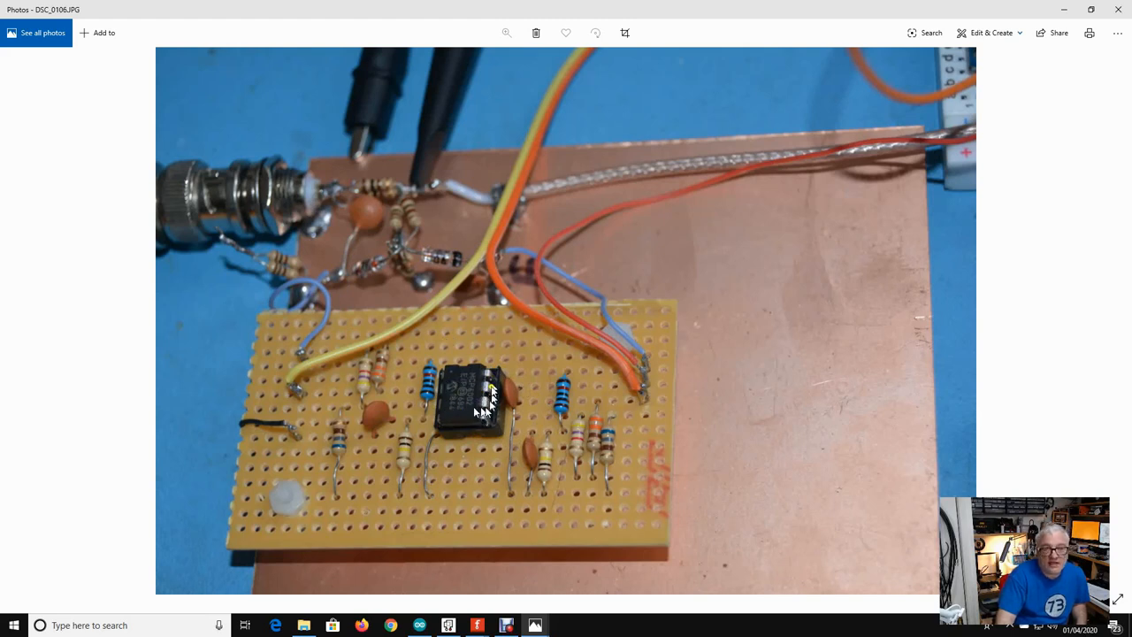
{"action": "mouse_move", "coordinate": [442, 392]}
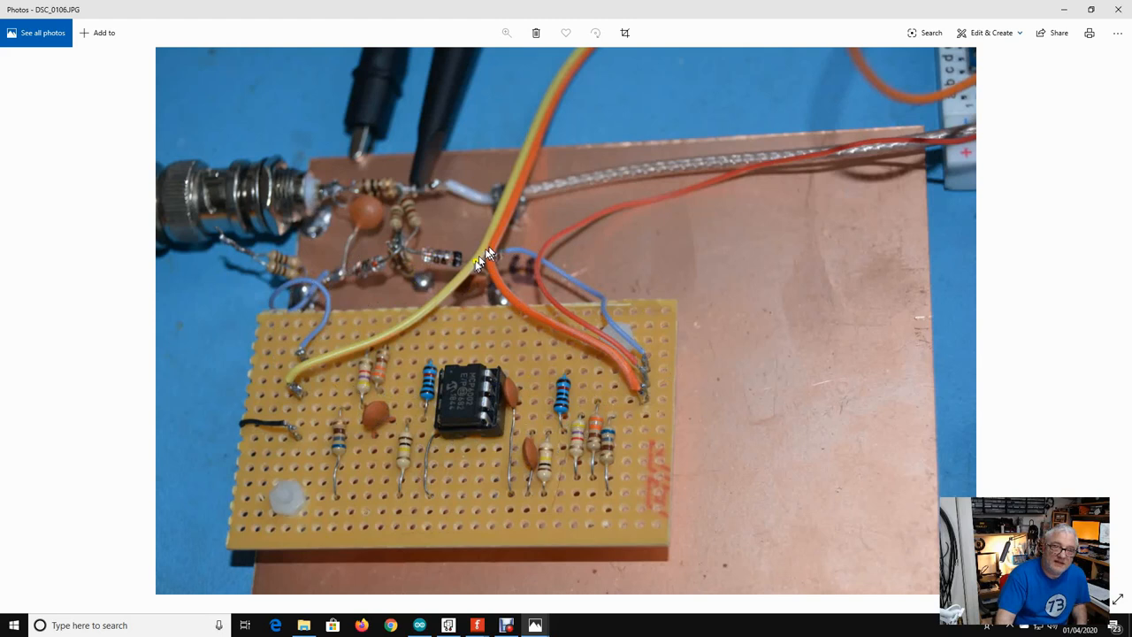
{"action": "mouse_move", "coordinate": [669, 60]}
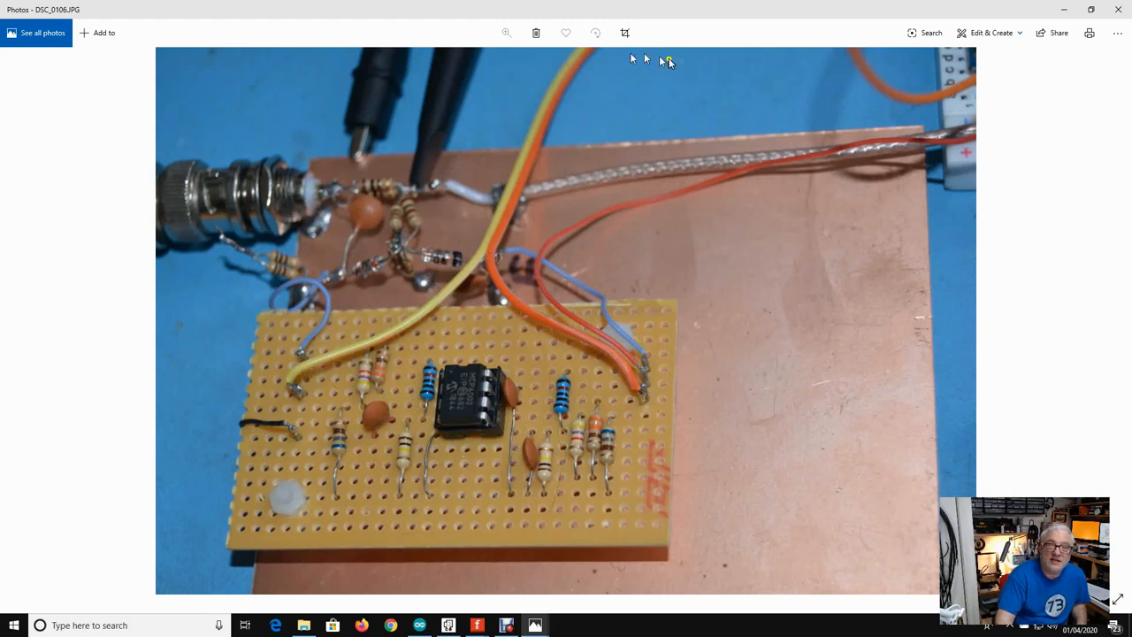
{"action": "mouse_move", "coordinate": [919, 81]}
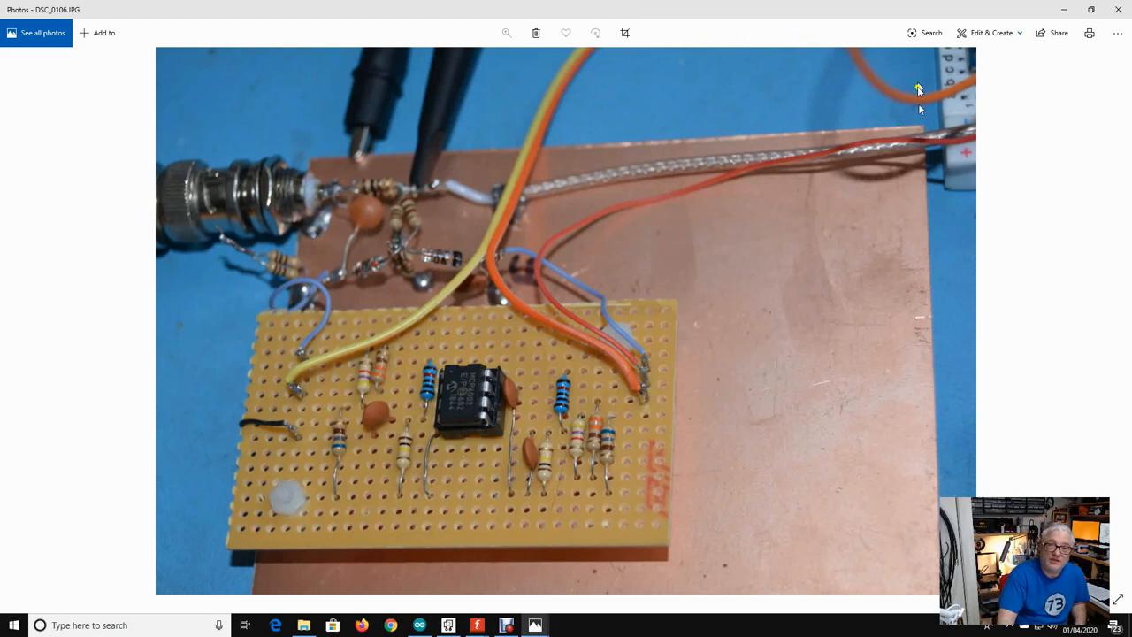
{"action": "mouse_move", "coordinate": [496, 196]}
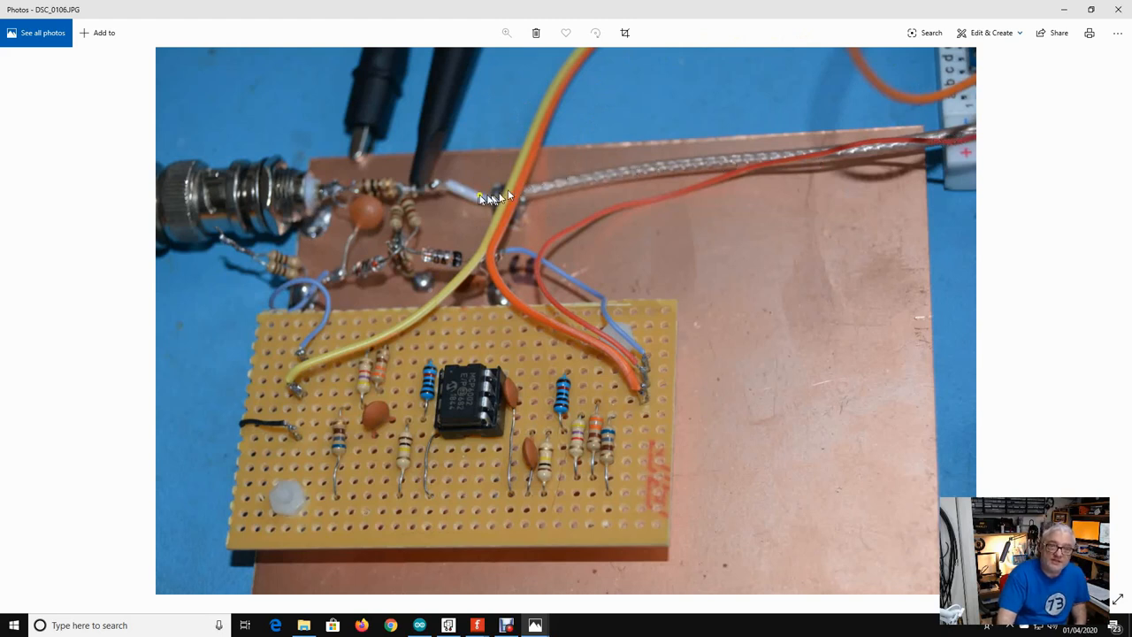
{"action": "mouse_move", "coordinate": [982, 142]}
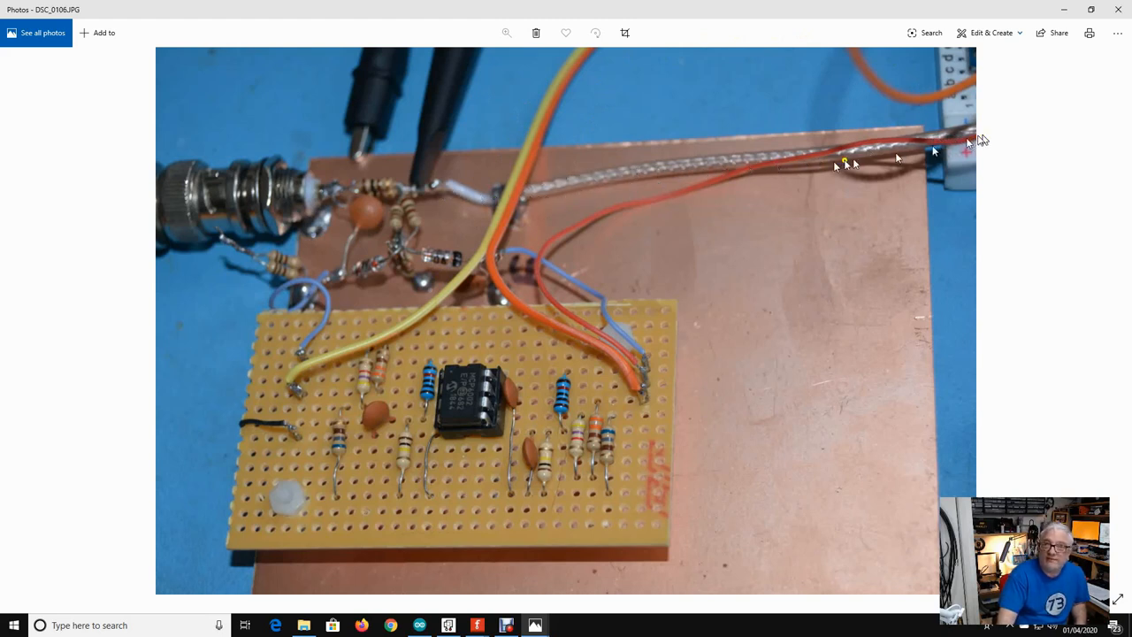
{"action": "mouse_move", "coordinate": [496, 211]}
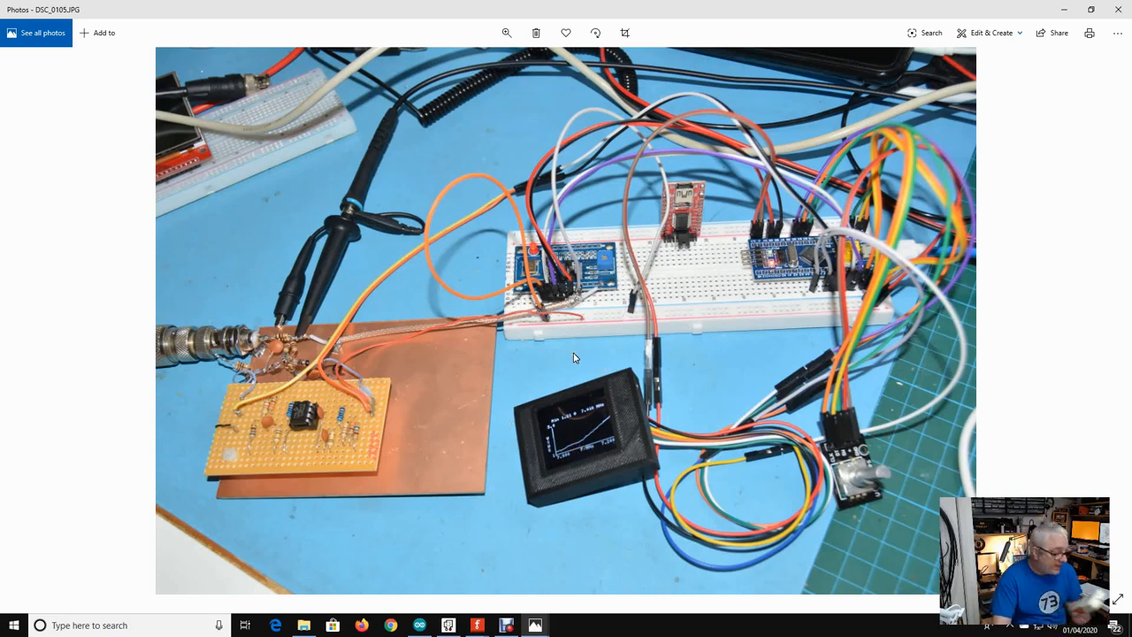
Open the 7MHz SWR-versus-frequency plot from the Ant Analyser folder
{"action": "left_click", "coordinate": [304, 627]}
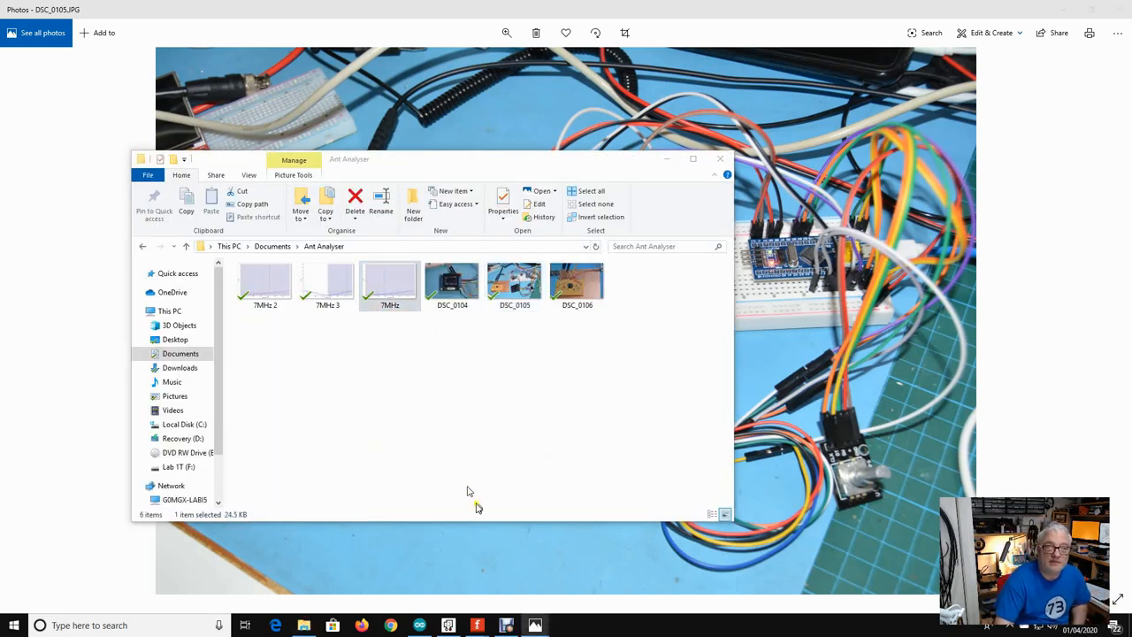
{"action": "double_click", "coordinate": [389, 281]}
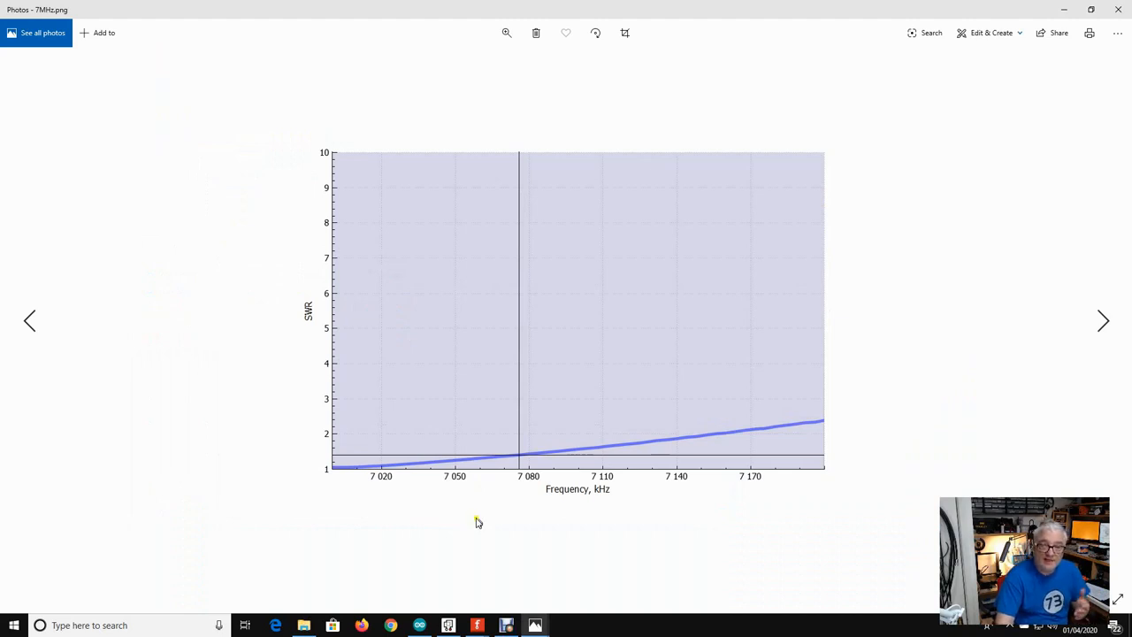
{"action": "mouse_move", "coordinate": [363, 145]}
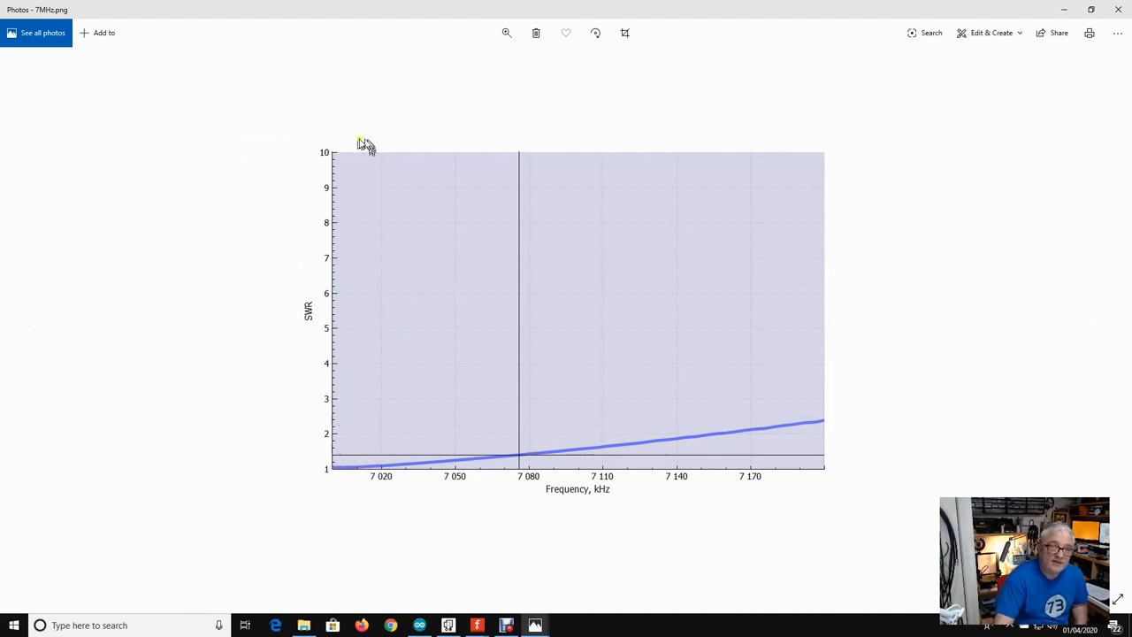
{"action": "mouse_move", "coordinate": [370, 408]}
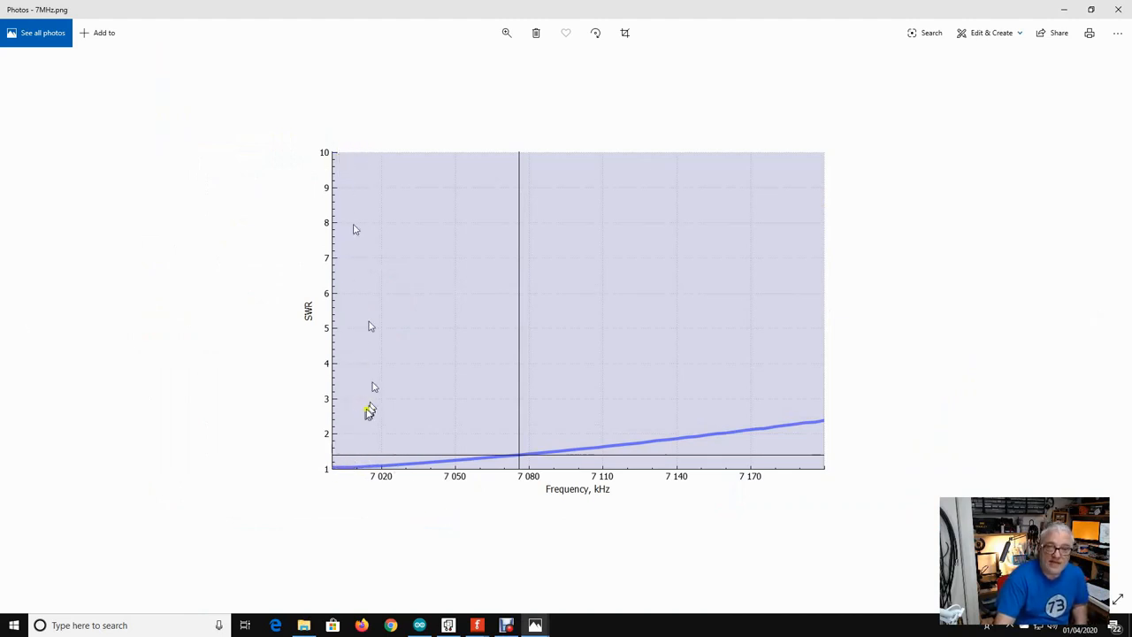
{"action": "mouse_move", "coordinate": [336, 469]}
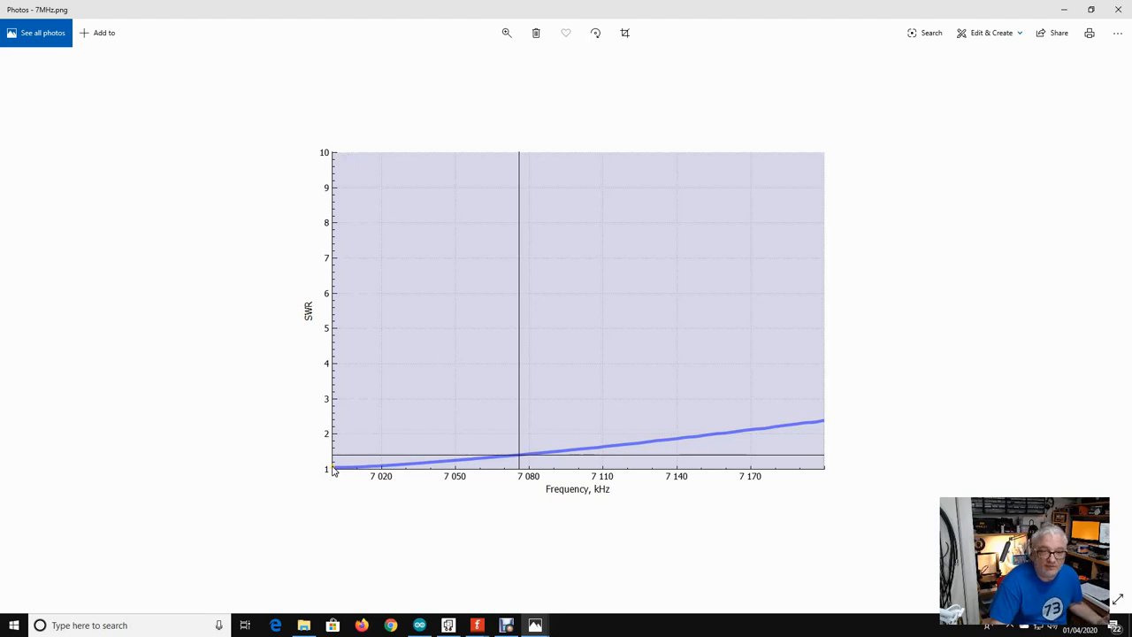
{"action": "mouse_move", "coordinate": [747, 415]}
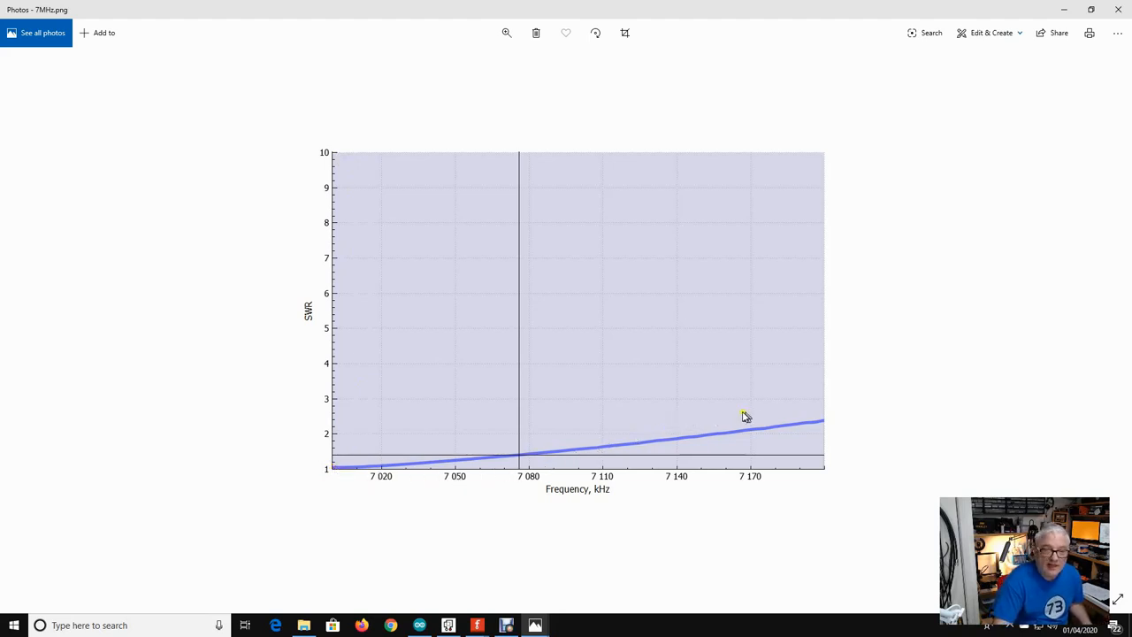
{"action": "mouse_move", "coordinate": [825, 425]}
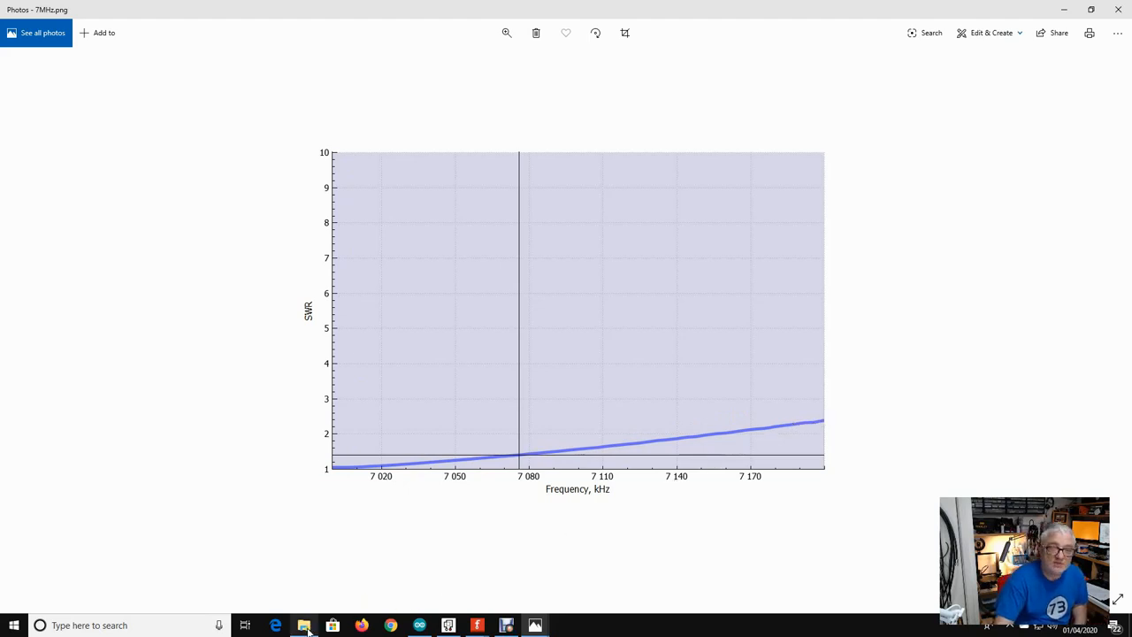
Open the DSC_0104 close-up of the OLED showing SWR 1.21 at 7.018 MHz
{"action": "left_click", "coordinate": [305, 627]}
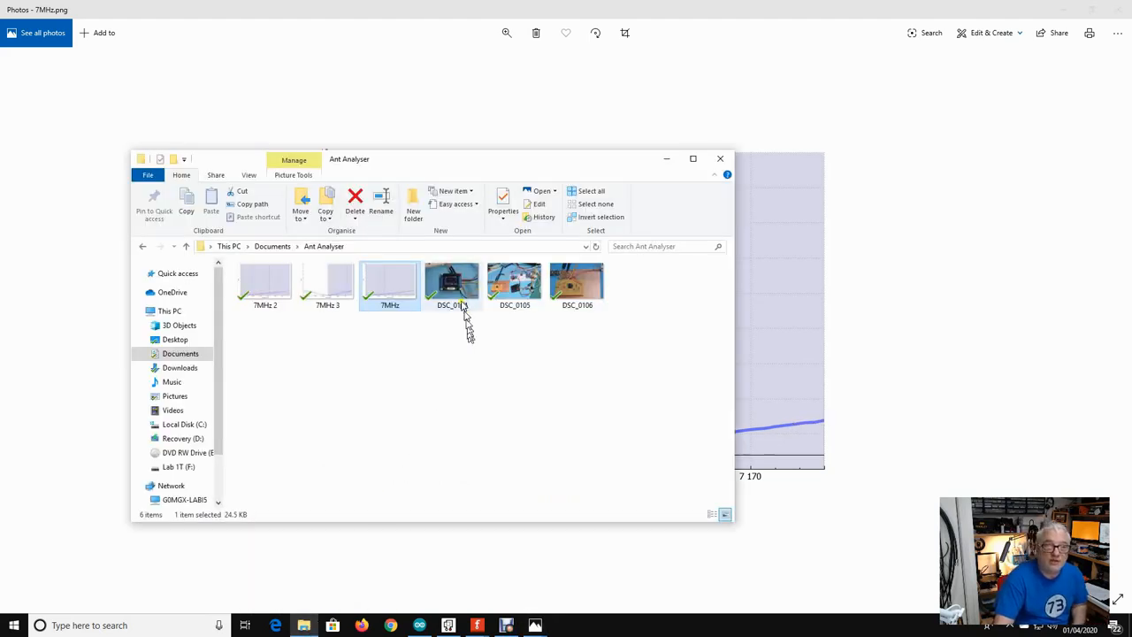
{"action": "double_click", "coordinate": [451, 282]}
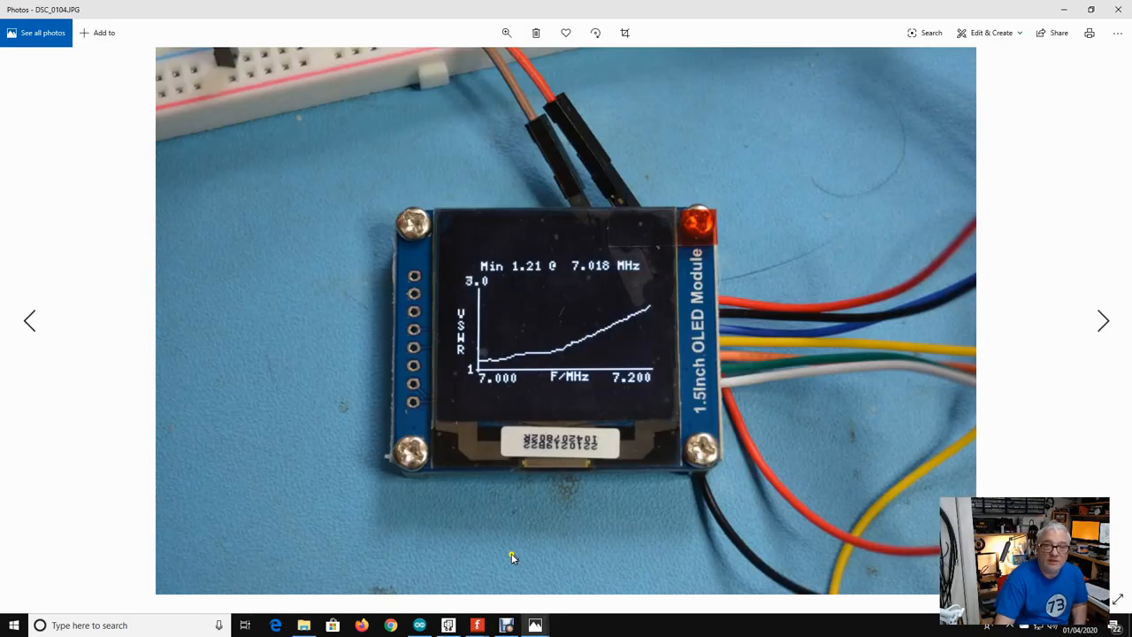
{"action": "mouse_move", "coordinate": [502, 552]}
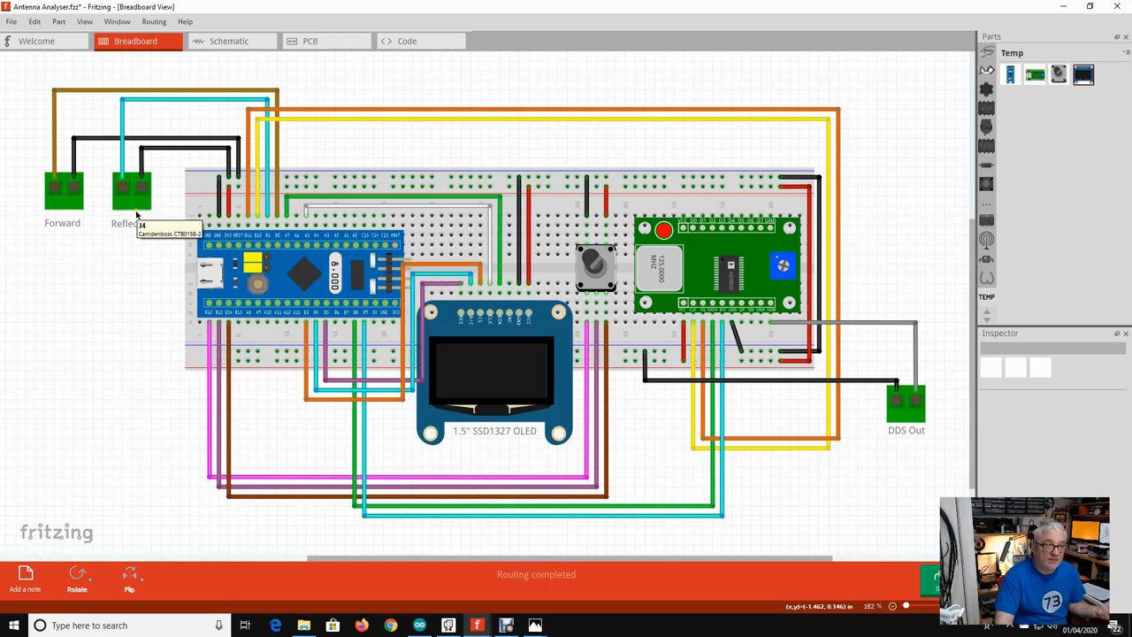
{"action": "mouse_move", "coordinate": [410, 411]}
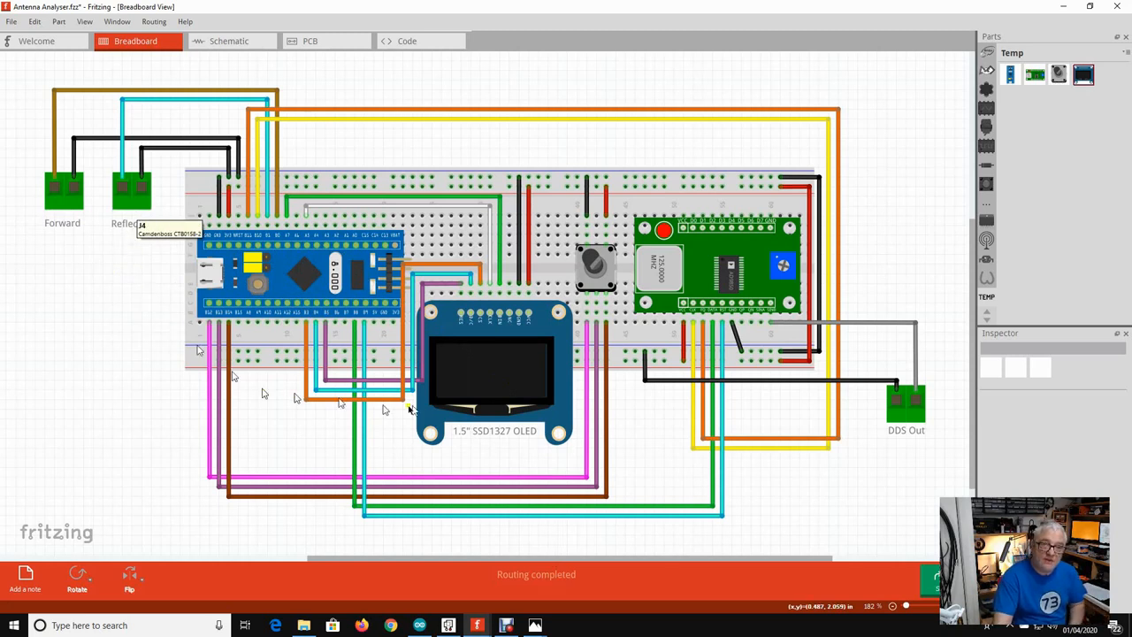
{"action": "mouse_move", "coordinate": [474, 421]}
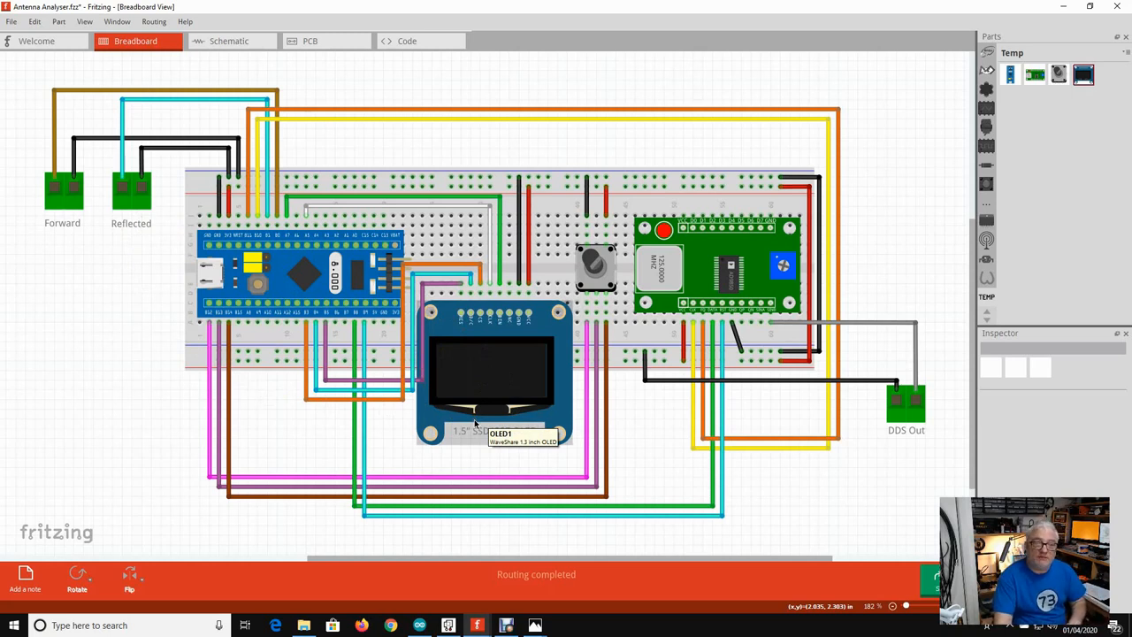
{"action": "mouse_move", "coordinate": [474, 423]}
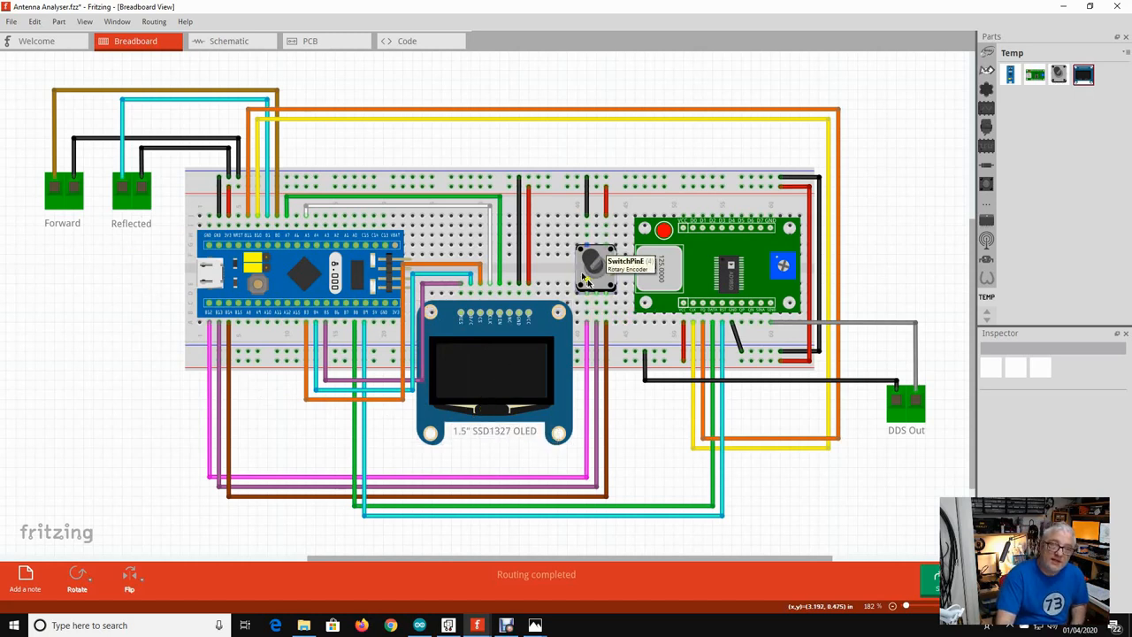
{"action": "mouse_move", "coordinate": [598, 266]}
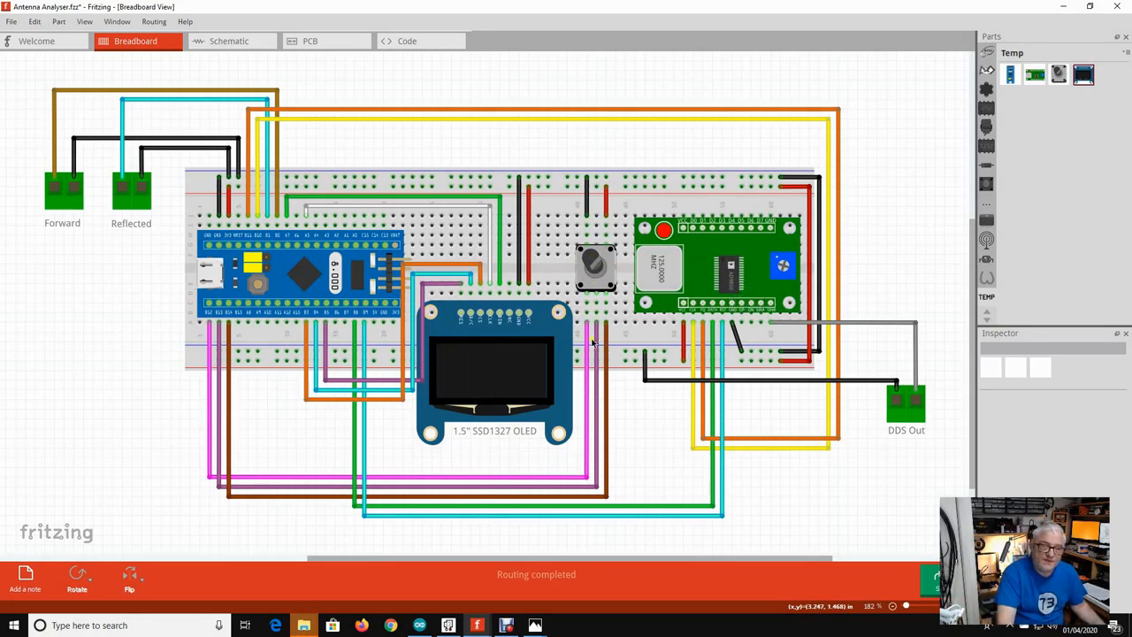
{"action": "mouse_move", "coordinate": [592, 340]}
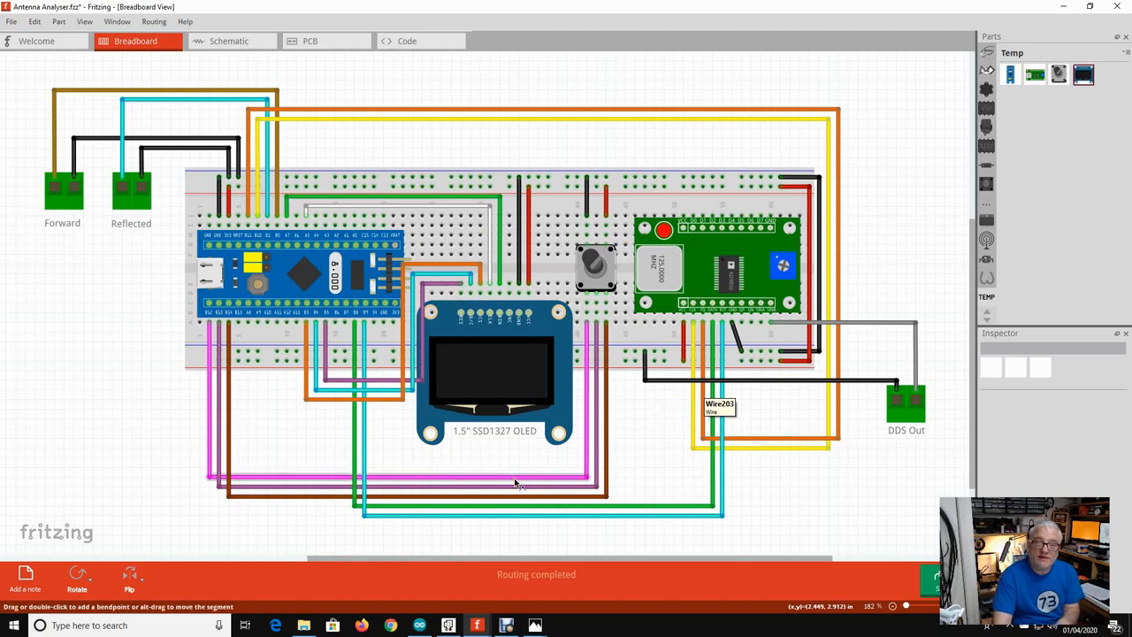
{"action": "mouse_move", "coordinate": [511, 478]}
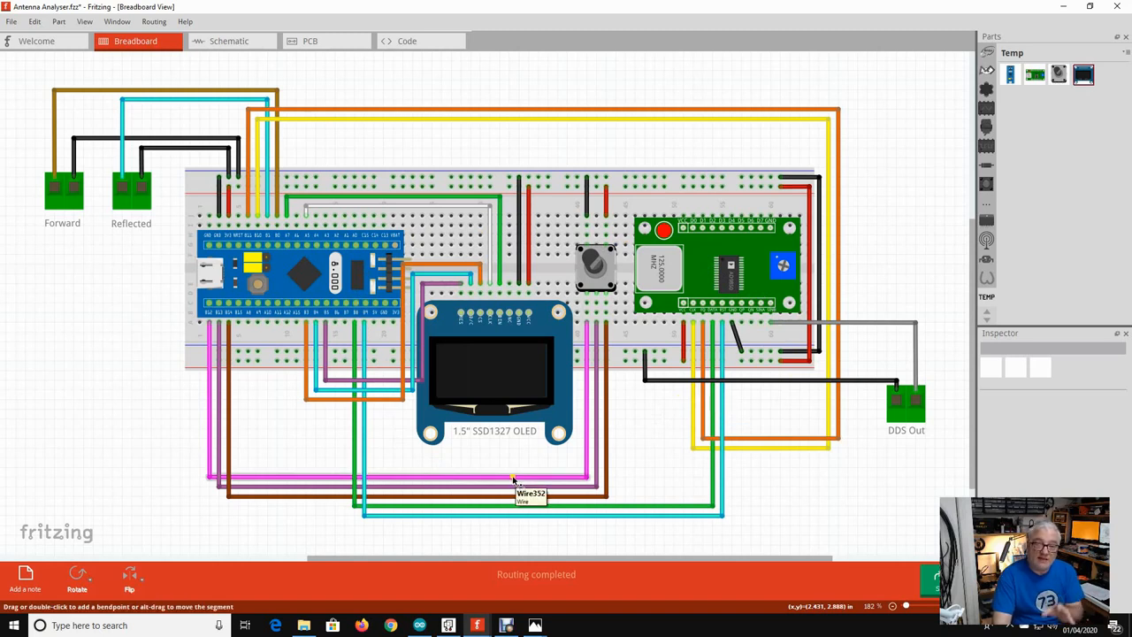